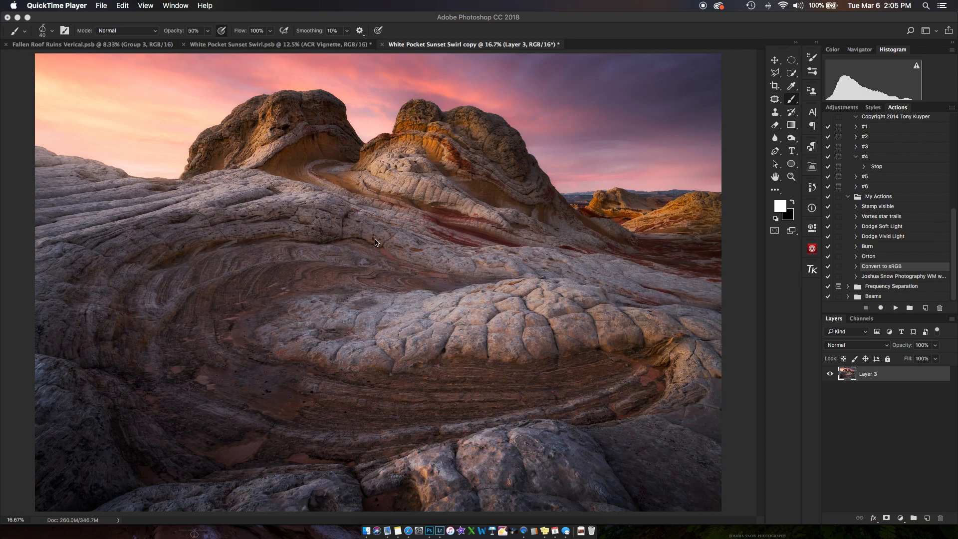
{"action": "mouse_move", "coordinate": [562, 187]}
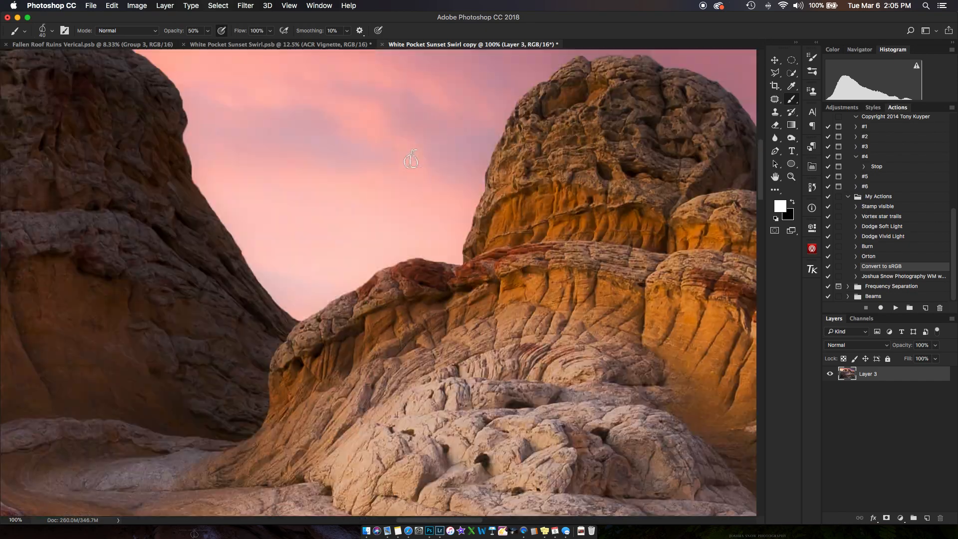
Scroll to examine the pink sky of the White Pocket sandstone landscape.
{"action": "scroll", "scroll_direction": "down", "scroll_amount": 3}
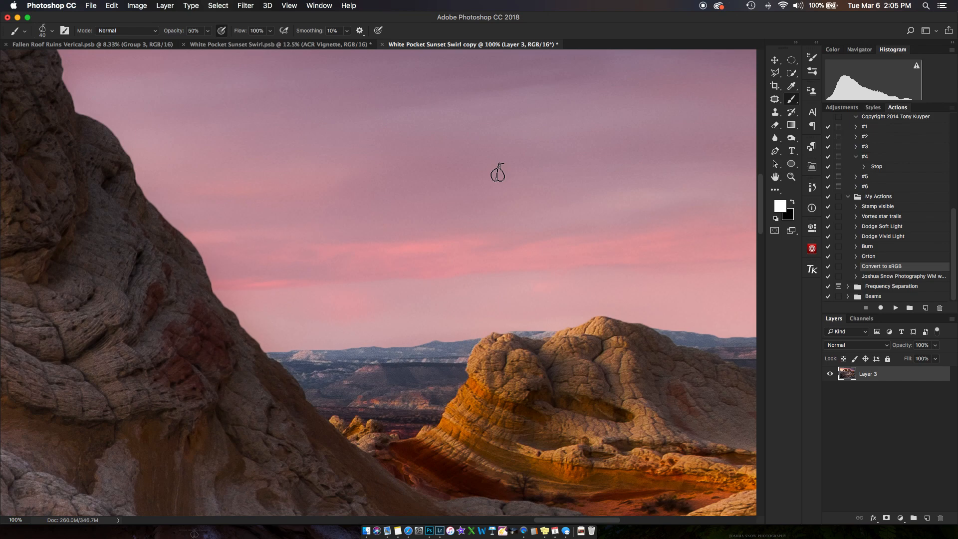
{"action": "mouse_move", "coordinate": [587, 347]}
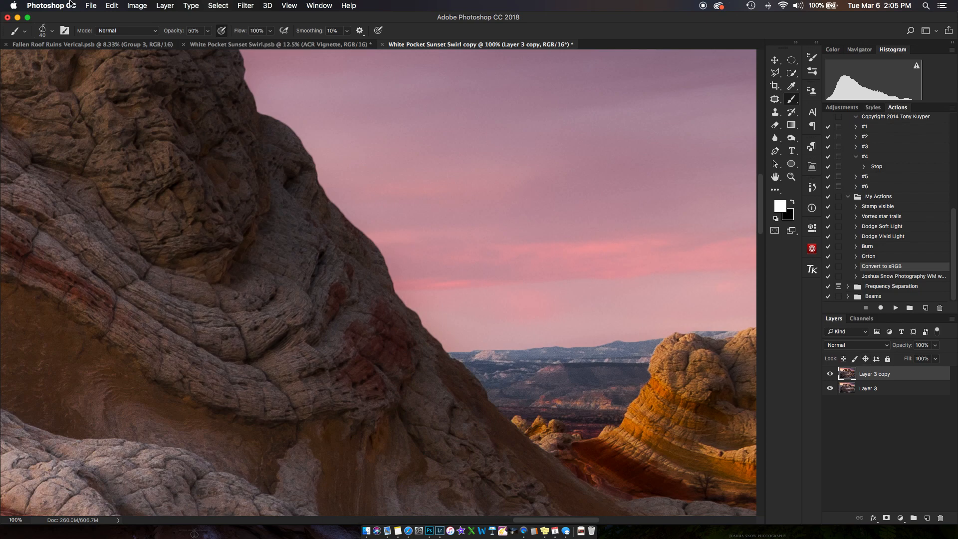
Apply the High Pass filter to Layer 3 copy, leaving a flat grey edge-detail layer.
{"action": "left_click", "coordinate": [245, 6]}
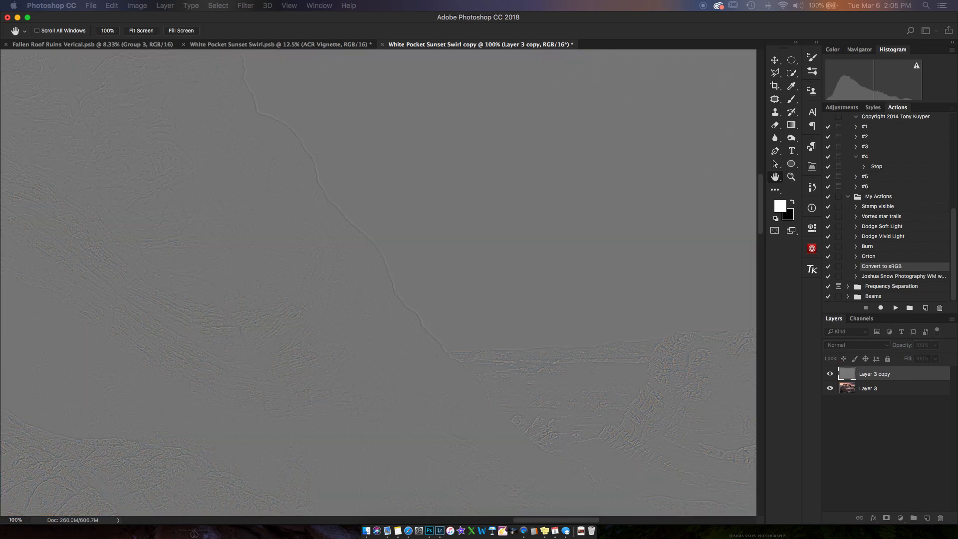
{"action": "left_click", "coordinate": [791, 100]}
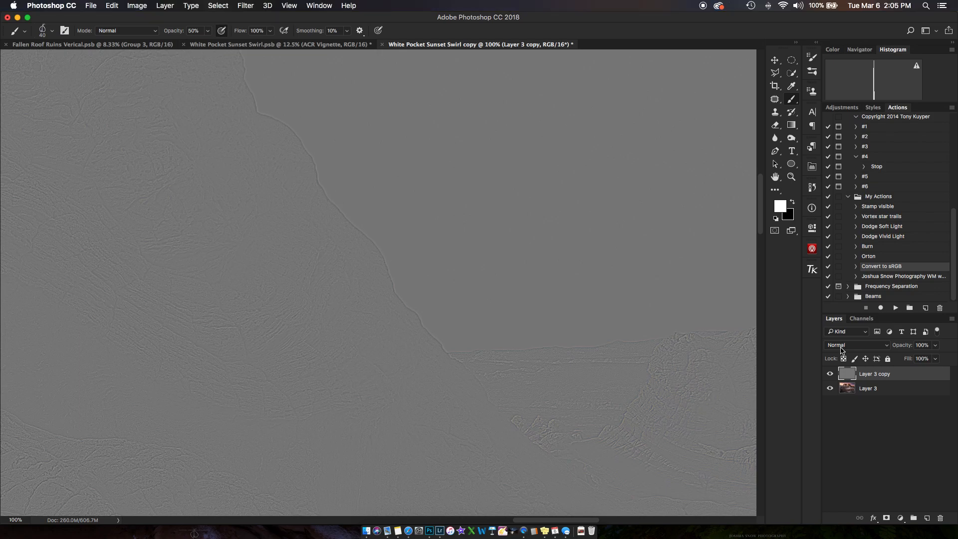
Set the high-pass copy to Vivid Light, toggling its visibility to compare sharpening.
{"action": "left_click", "coordinate": [855, 345]}
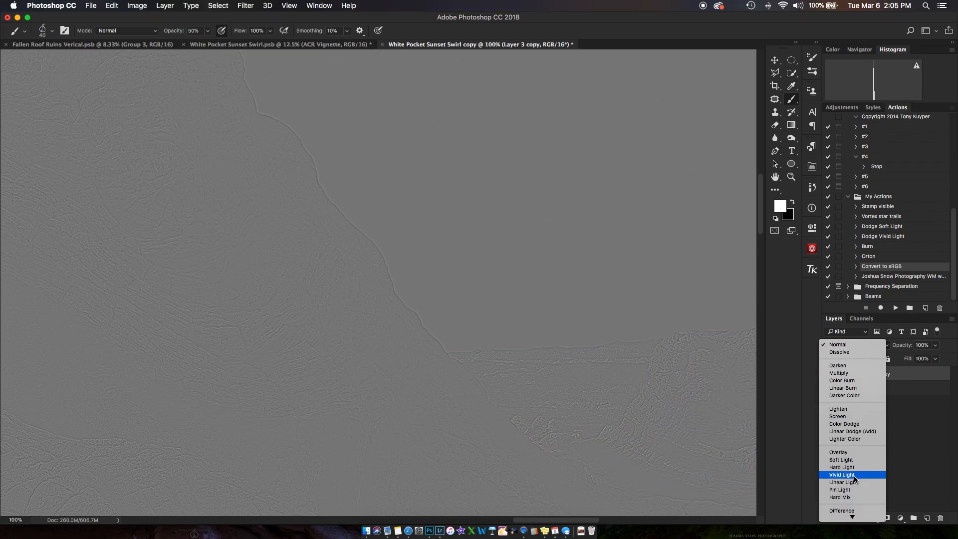
{"action": "mouse_move", "coordinate": [842, 459]}
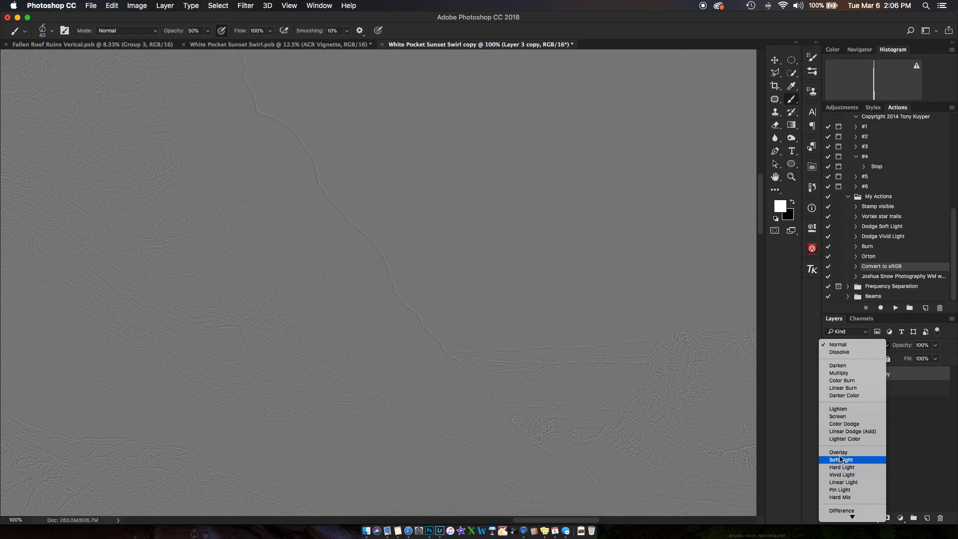
{"action": "mouse_move", "coordinate": [842, 476]}
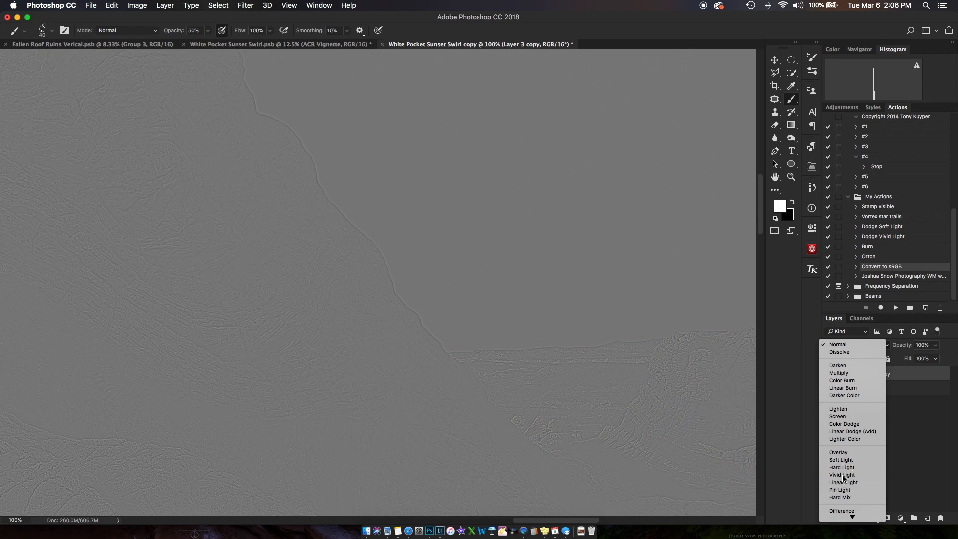
{"action": "left_click", "coordinate": [842, 474]}
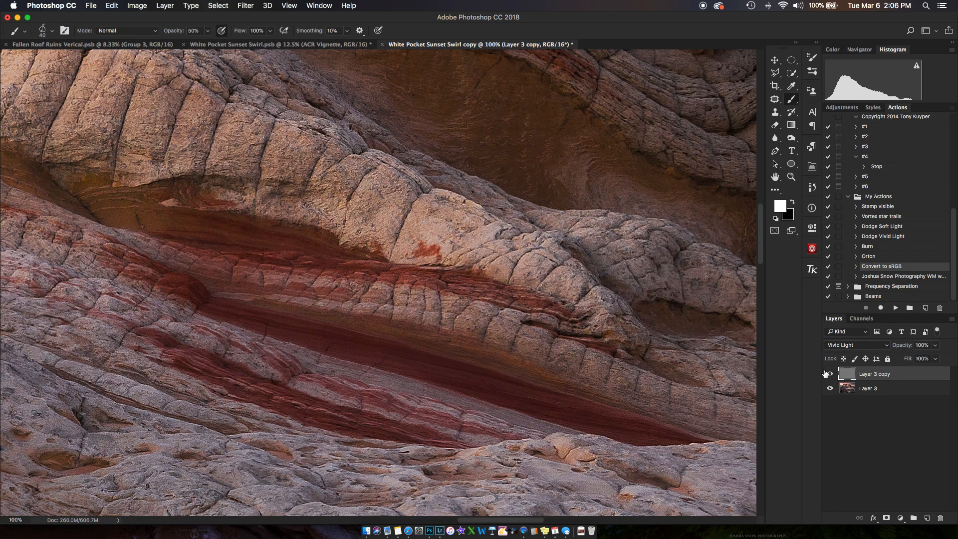
{"action": "left_click", "coordinate": [829, 373]}
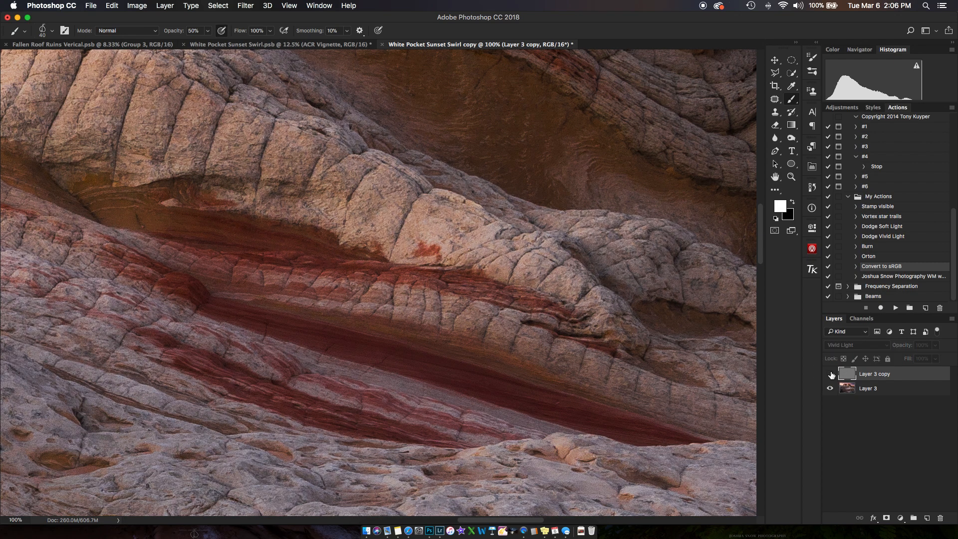
{"action": "left_click", "coordinate": [830, 373]}
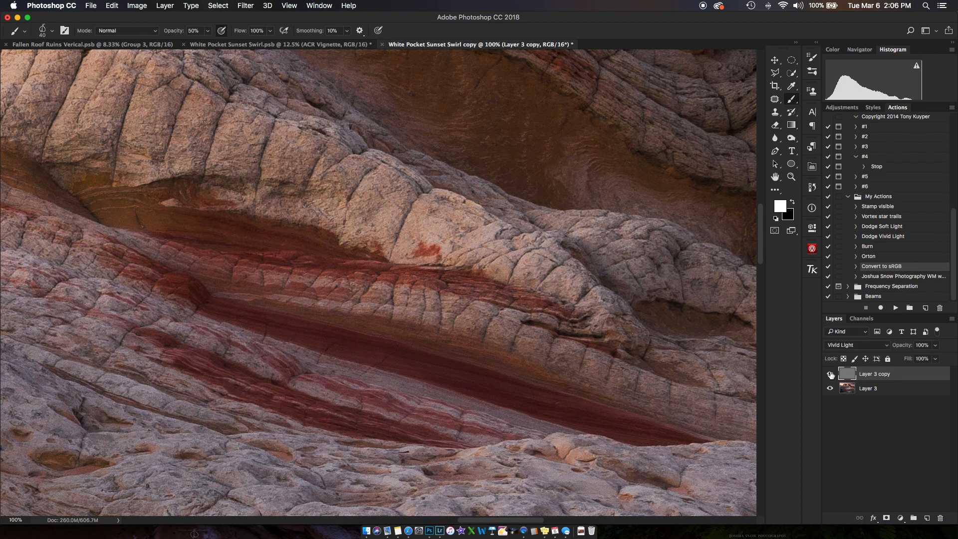
{"action": "left_click", "coordinate": [830, 374]}
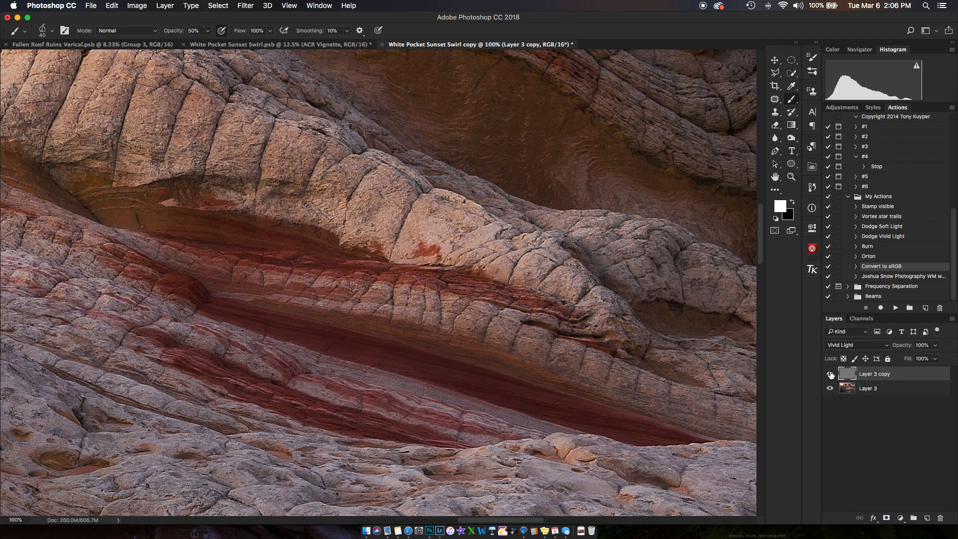
{"action": "left_click", "coordinate": [830, 374]}
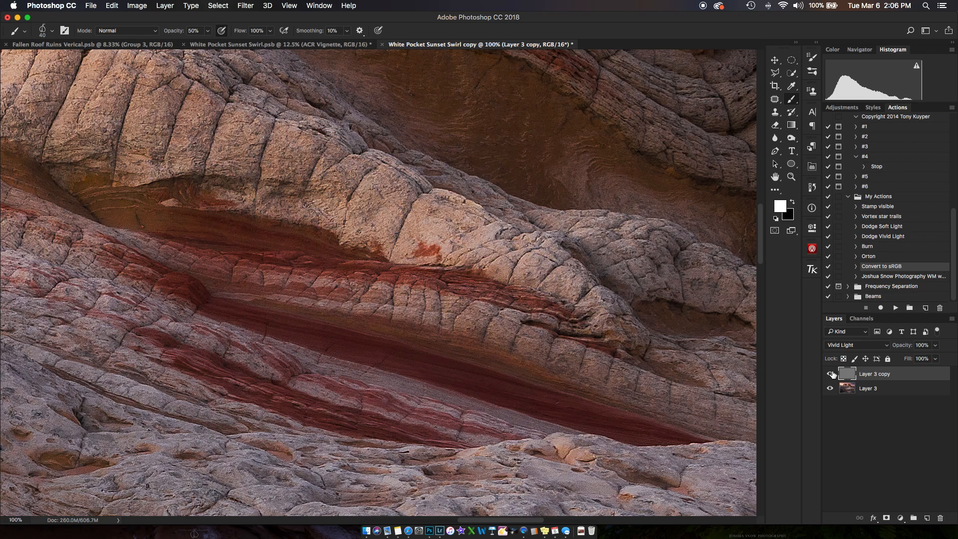
{"action": "left_click", "coordinate": [830, 373]}
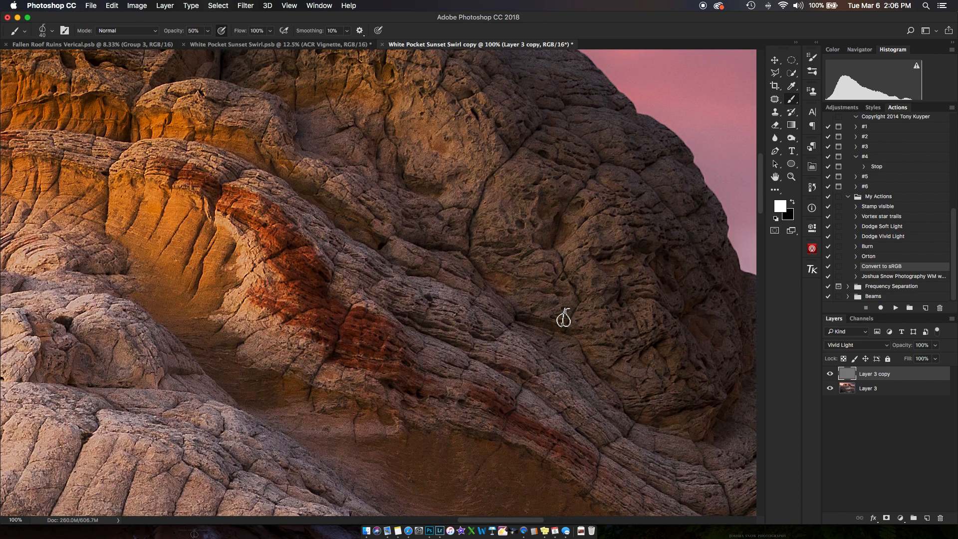
{"action": "mouse_move", "coordinate": [571, 318]}
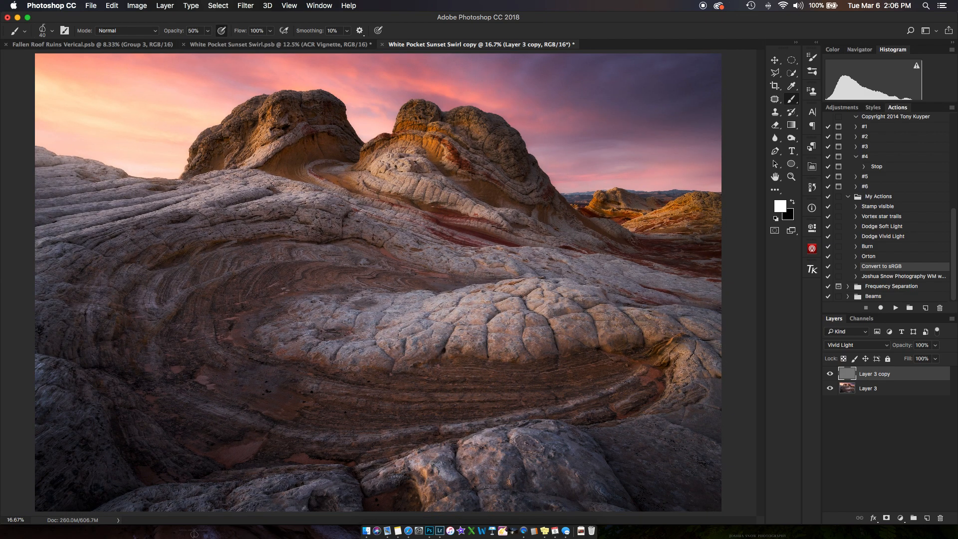
Zoom on the rock edge, hide Layer 3 copy to check halos, and select Layer 3.
{"action": "left_click", "coordinate": [830, 390]}
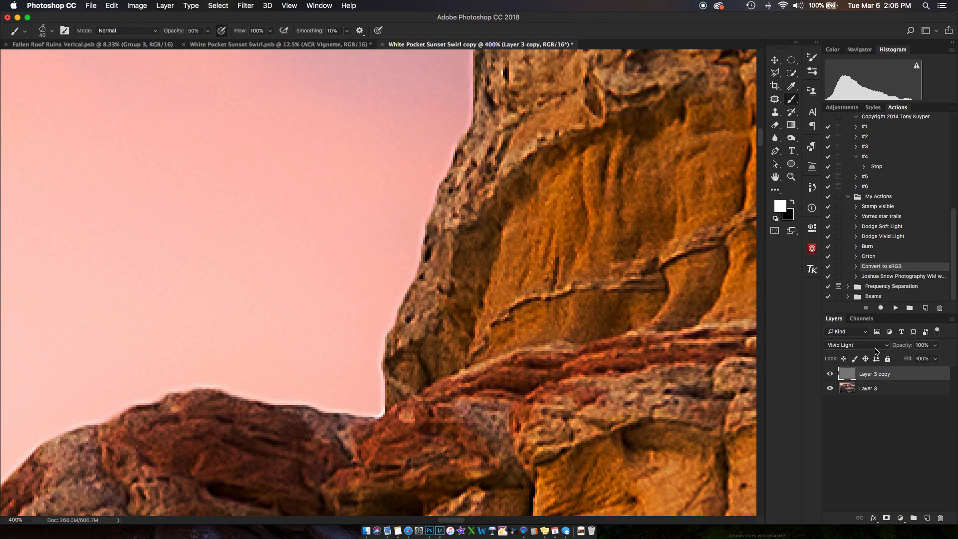
{"action": "left_click", "coordinate": [830, 373]}
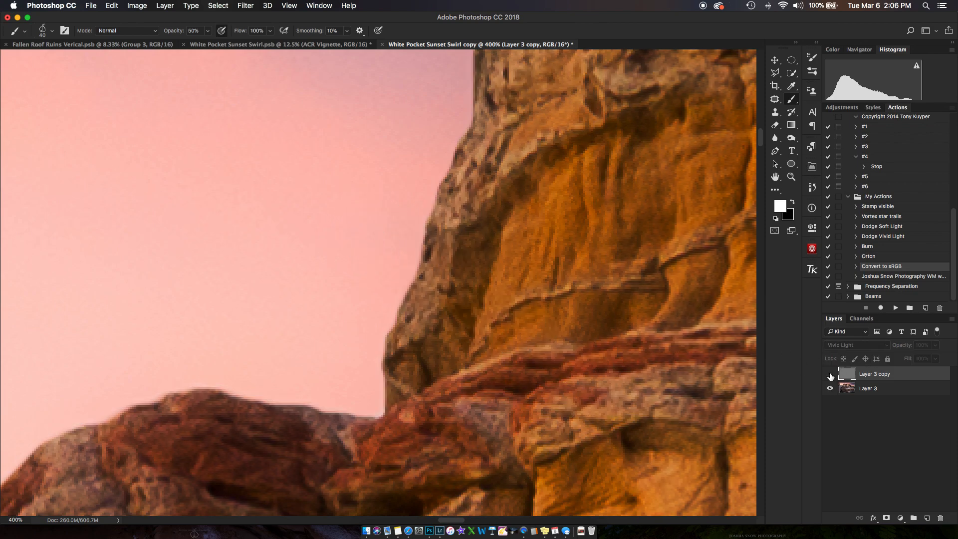
{"action": "left_click", "coordinate": [830, 374]}
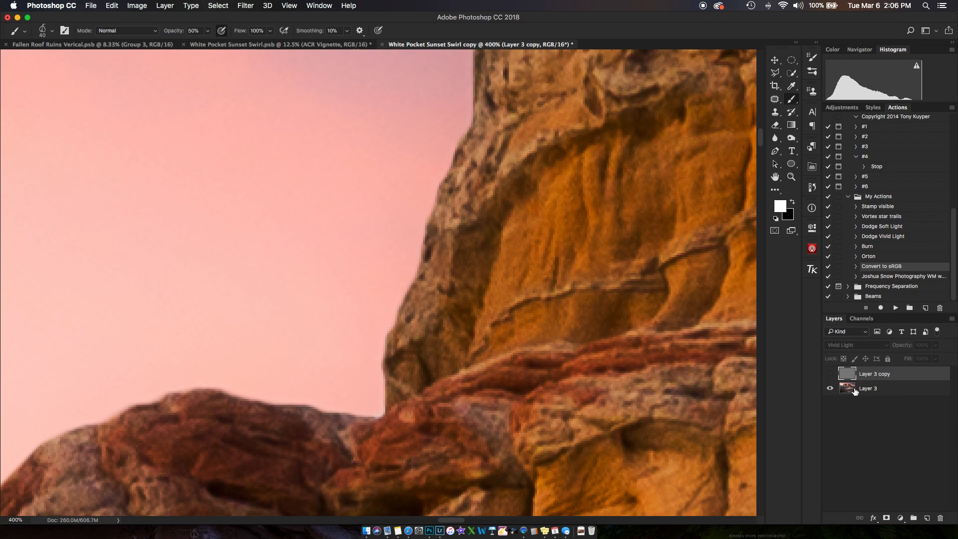
{"action": "left_click", "coordinate": [867, 389]}
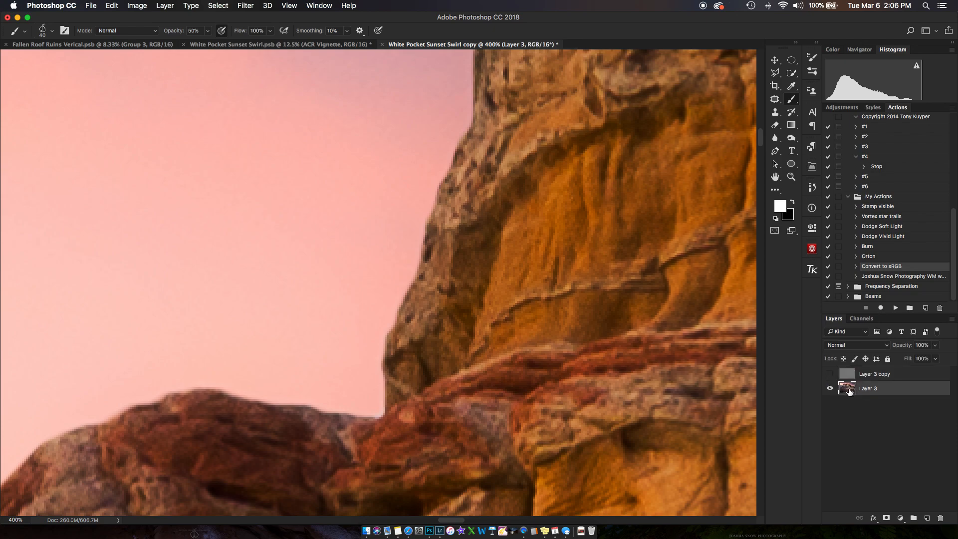
{"action": "mouse_move", "coordinate": [848, 388]}
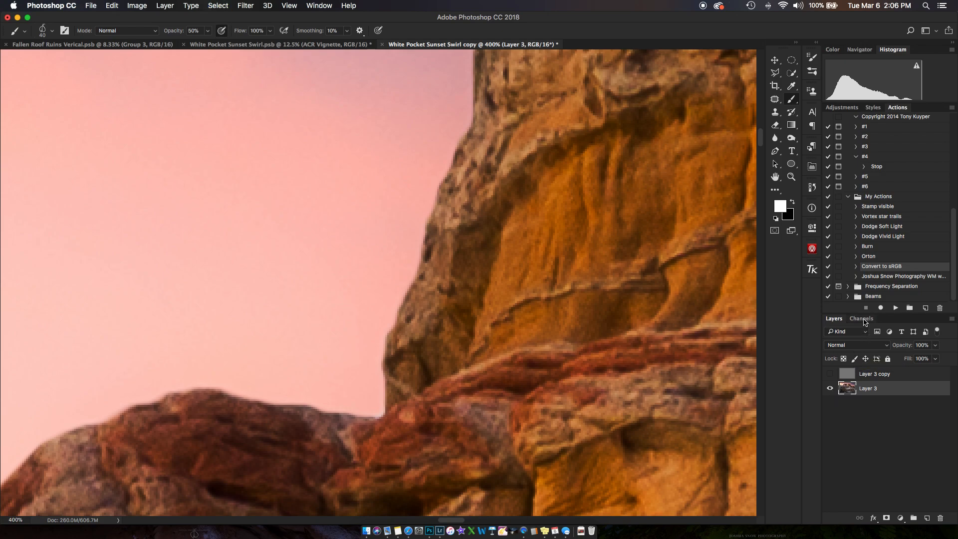
In the Channels panel, run Stylize > Find Edges on the Alpha 1 channel.
{"action": "left_click", "coordinate": [861, 319]}
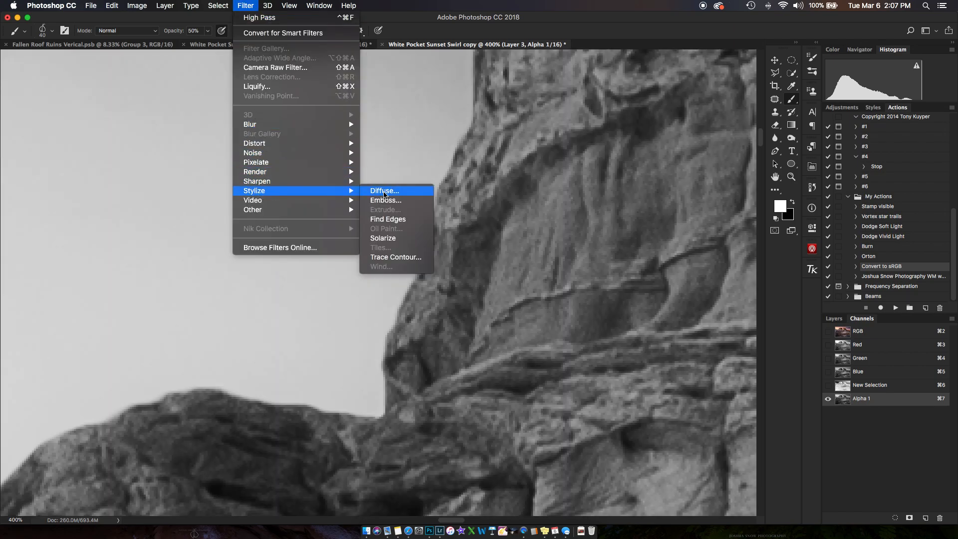
{"action": "left_click", "coordinate": [387, 218]}
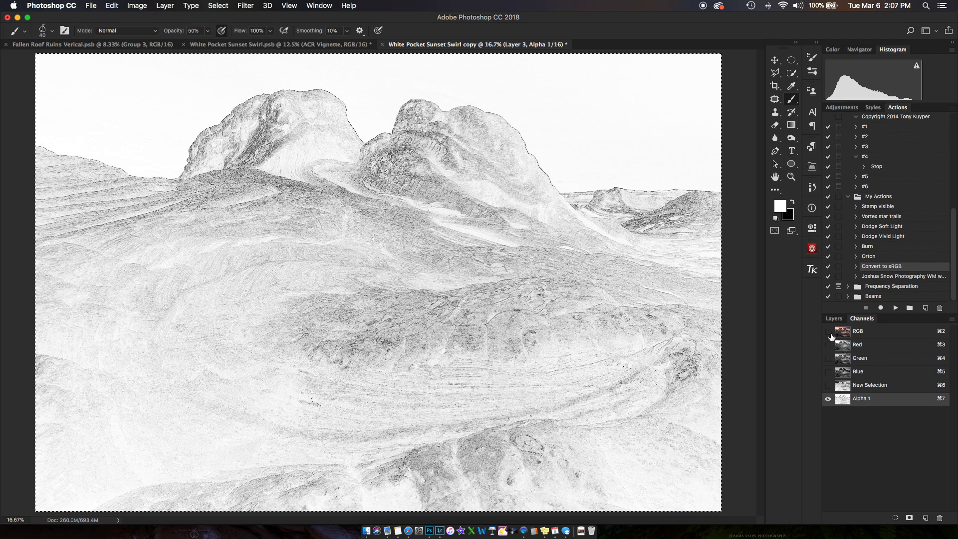
Load the Alpha 1 edge channel as a selection and add it as Layer 3 copy's mask.
{"action": "left_click", "coordinate": [829, 330]}
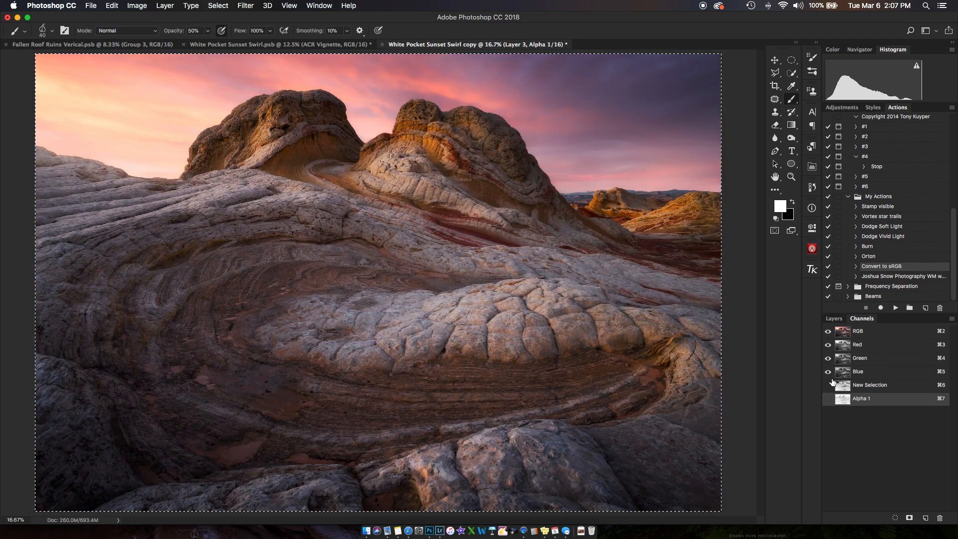
{"action": "left_click", "coordinate": [833, 318]}
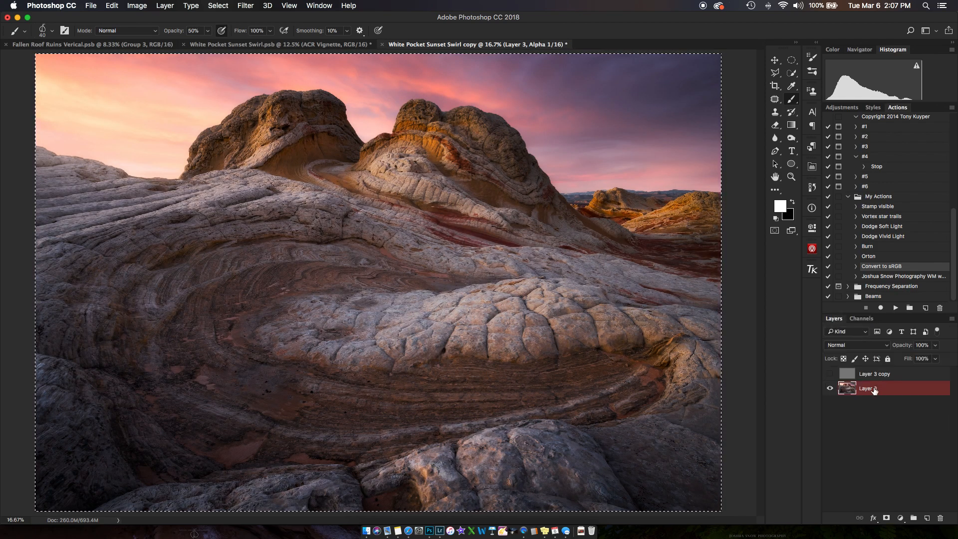
{"action": "left_click", "coordinate": [874, 373]}
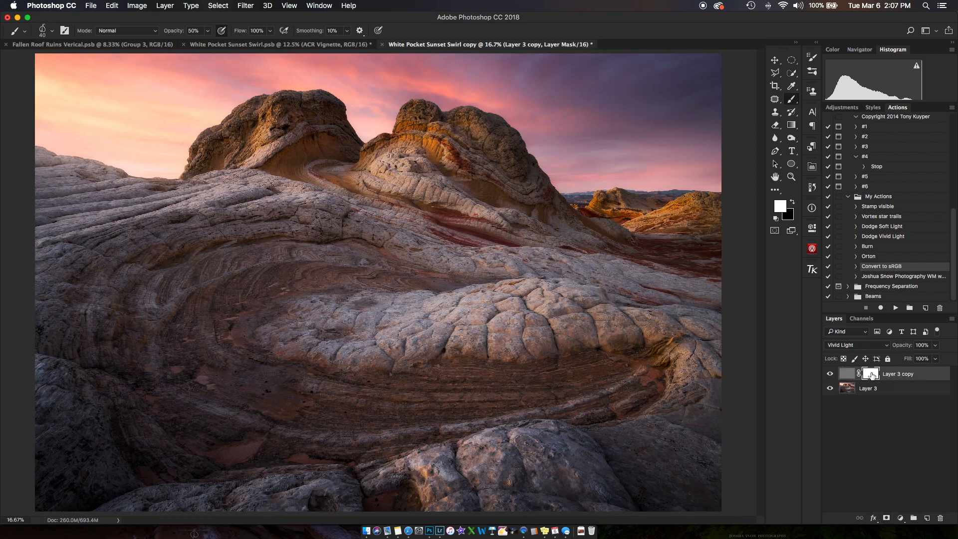
{"action": "left_click", "coordinate": [860, 319]}
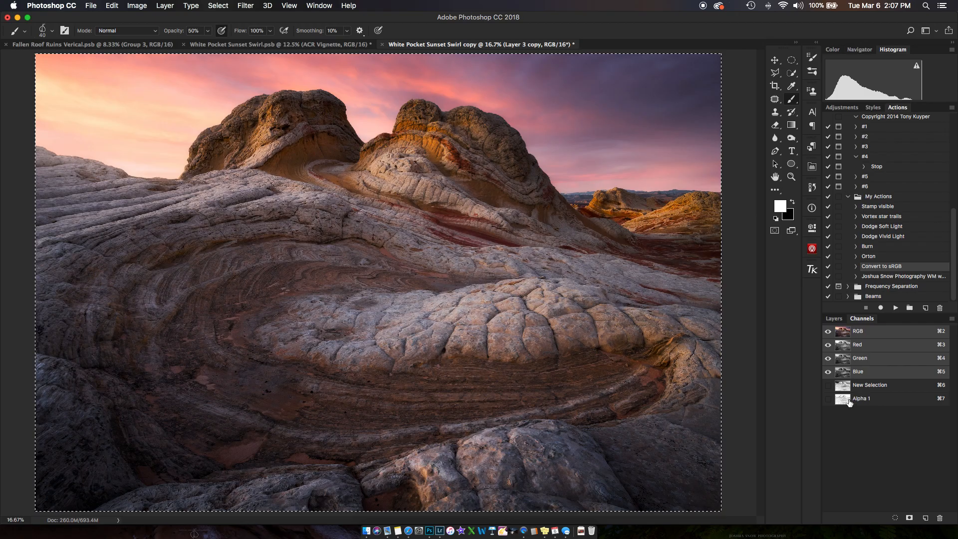
{"action": "left_click", "coordinate": [833, 319]}
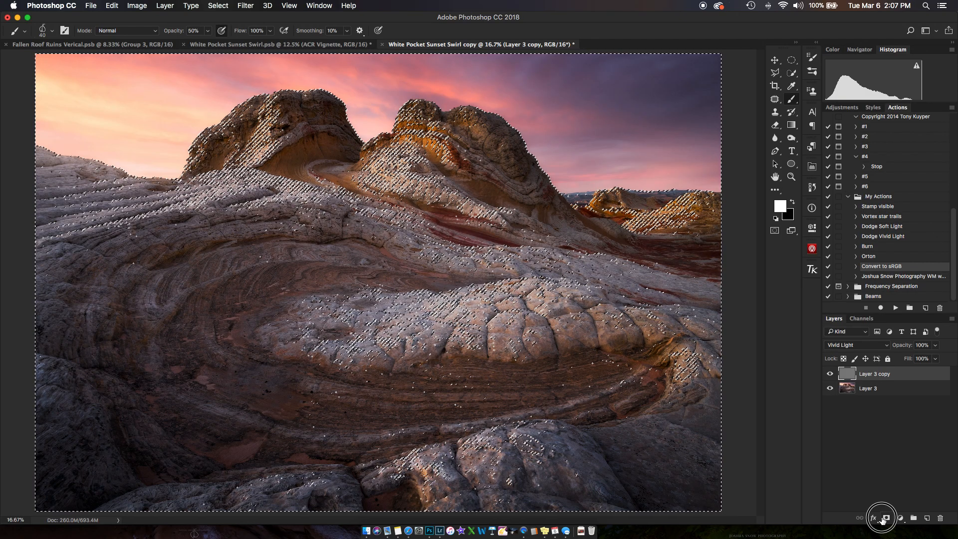
{"action": "left_click", "coordinate": [889, 517]}
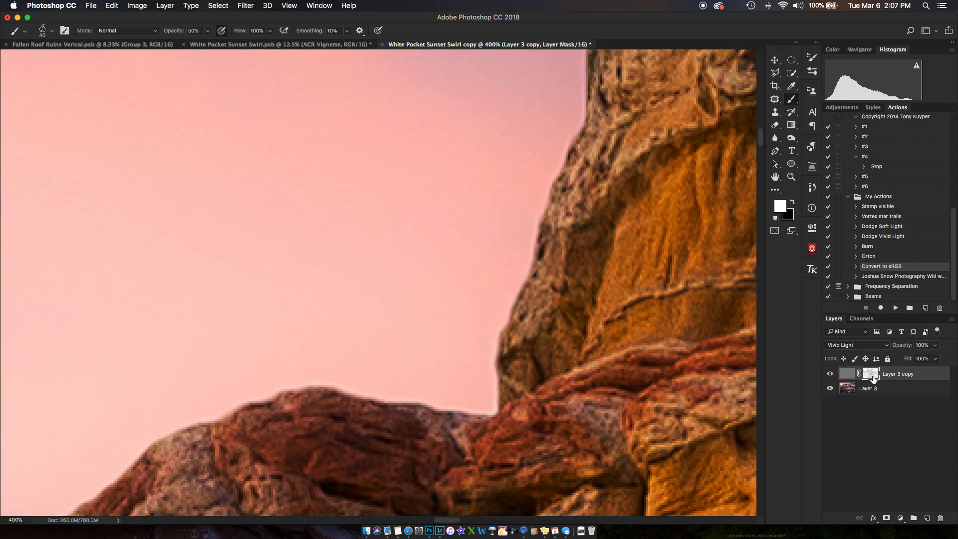
{"action": "left_click", "coordinate": [869, 373]}
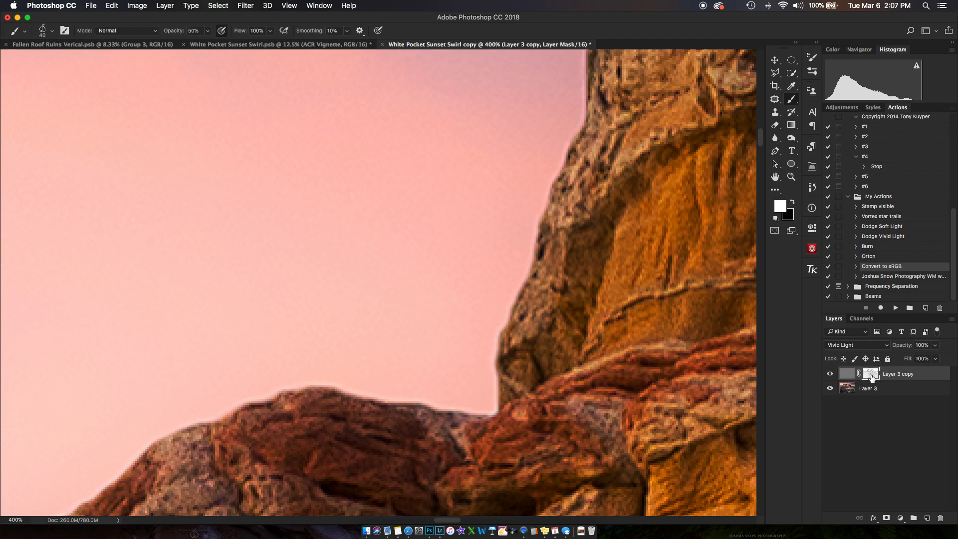
{"action": "left_click", "coordinate": [870, 373]}
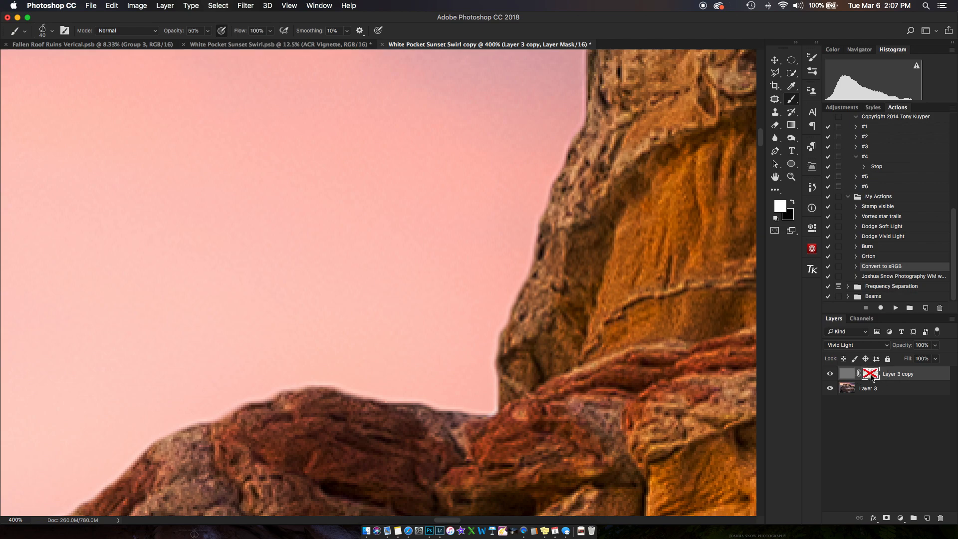
{"action": "left_click", "coordinate": [870, 373]}
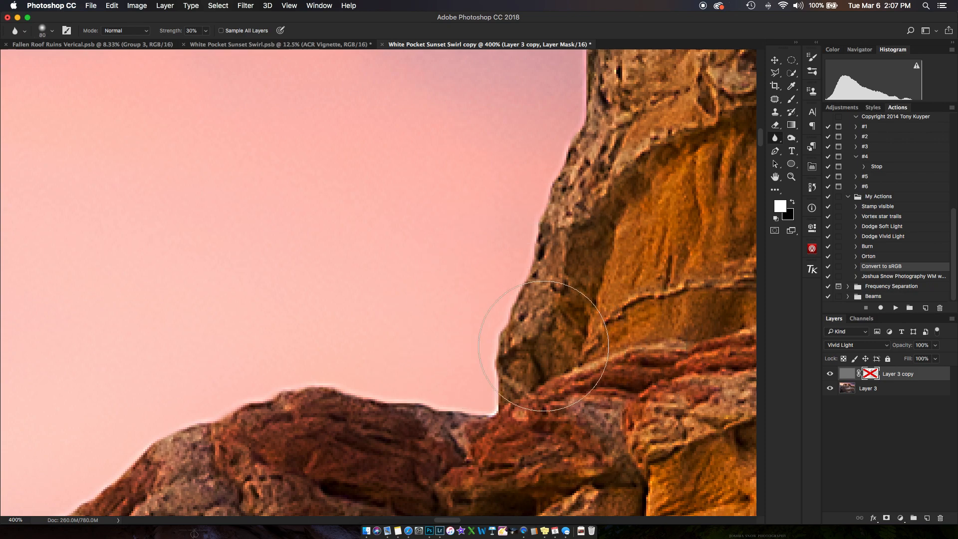
{"action": "mouse_move", "coordinate": [496, 369]}
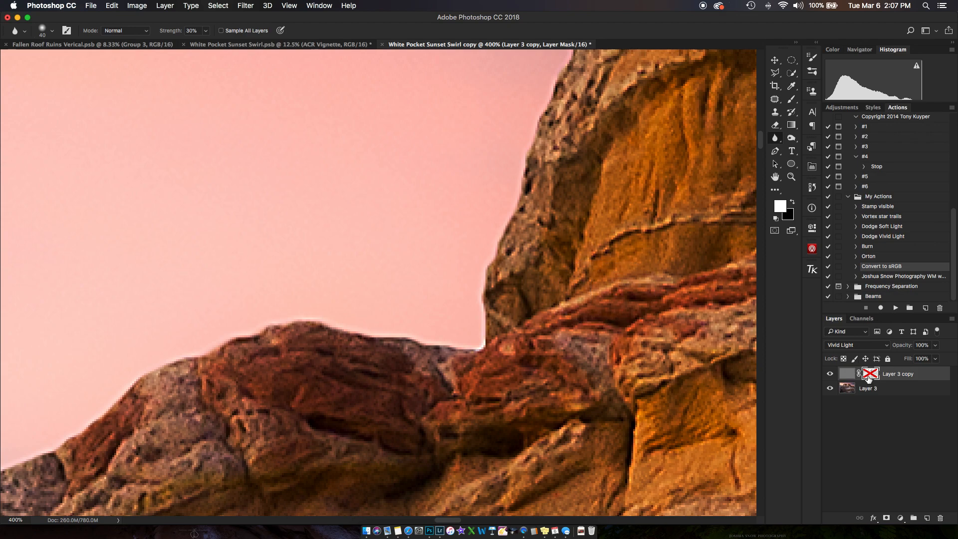
{"action": "left_click", "coordinate": [871, 374]}
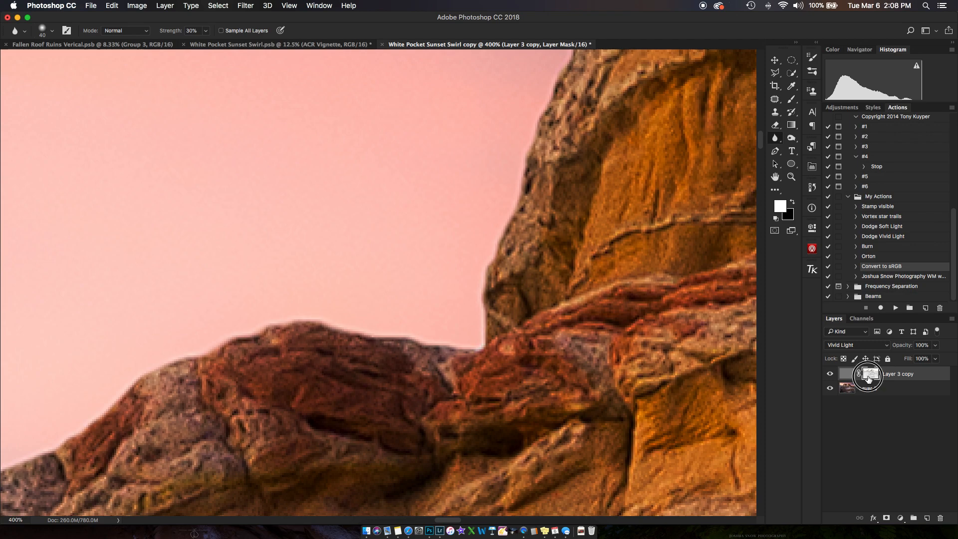
View the Layer 3 copy mask on its own and apply a filter to broaden its edge lines.
{"action": "left_click", "coordinate": [868, 375]}
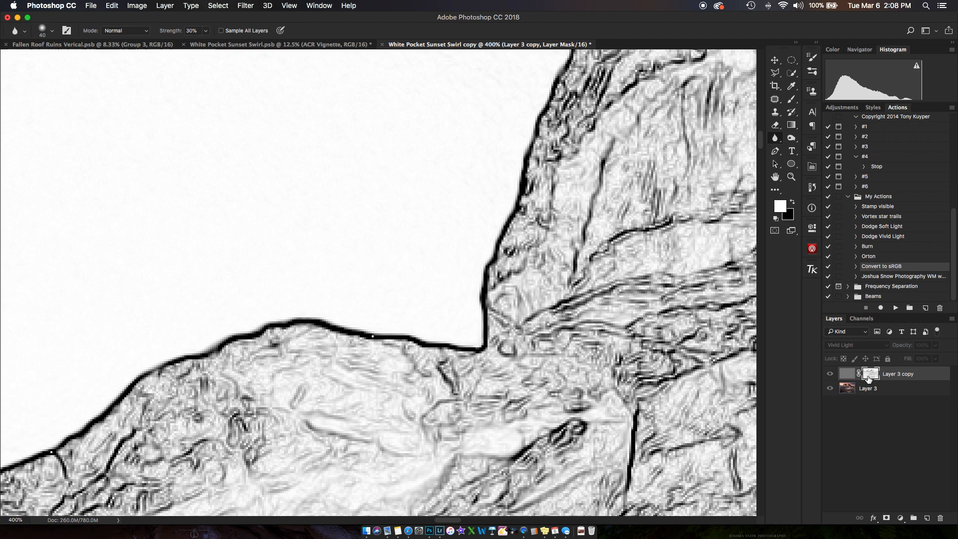
{"action": "left_click", "coordinate": [869, 373]}
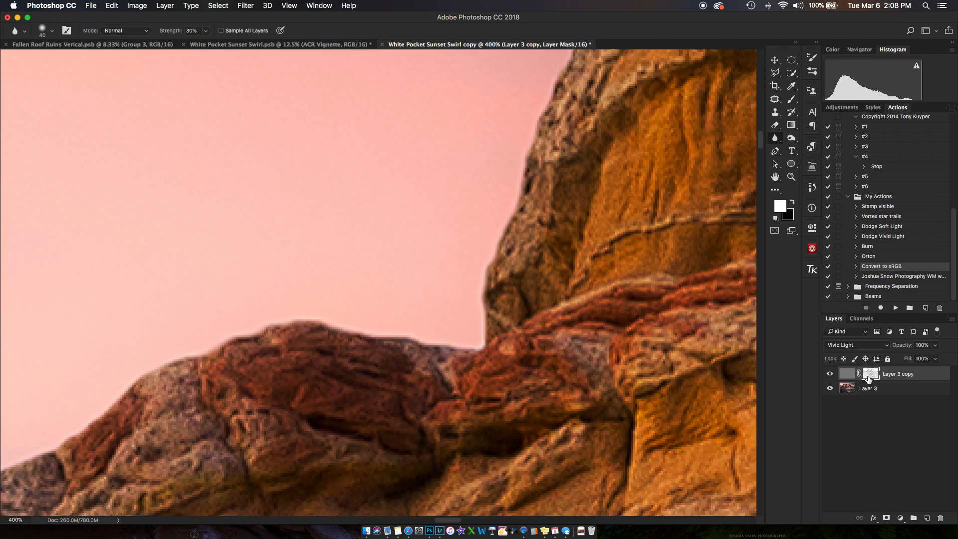
{"action": "left_click", "coordinate": [870, 373]}
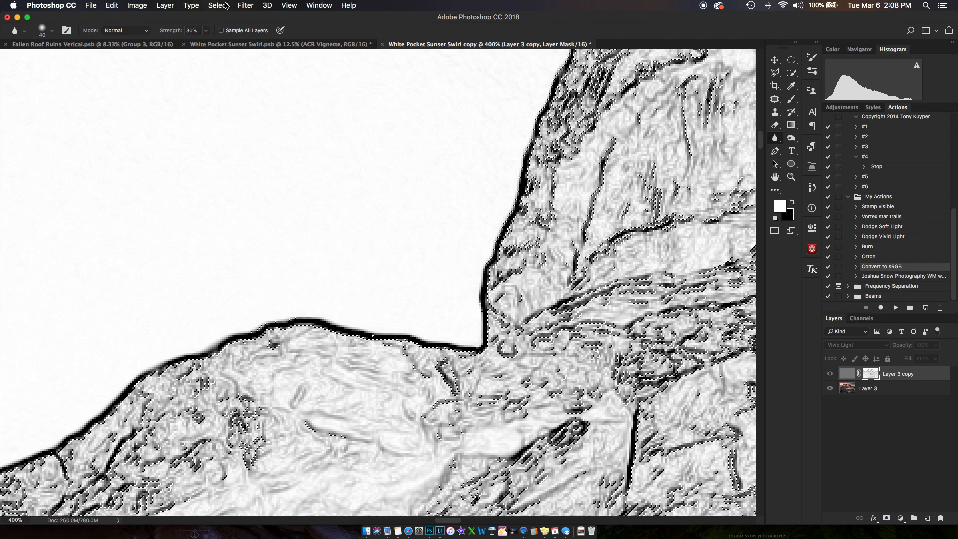
{"action": "left_click", "coordinate": [217, 6]}
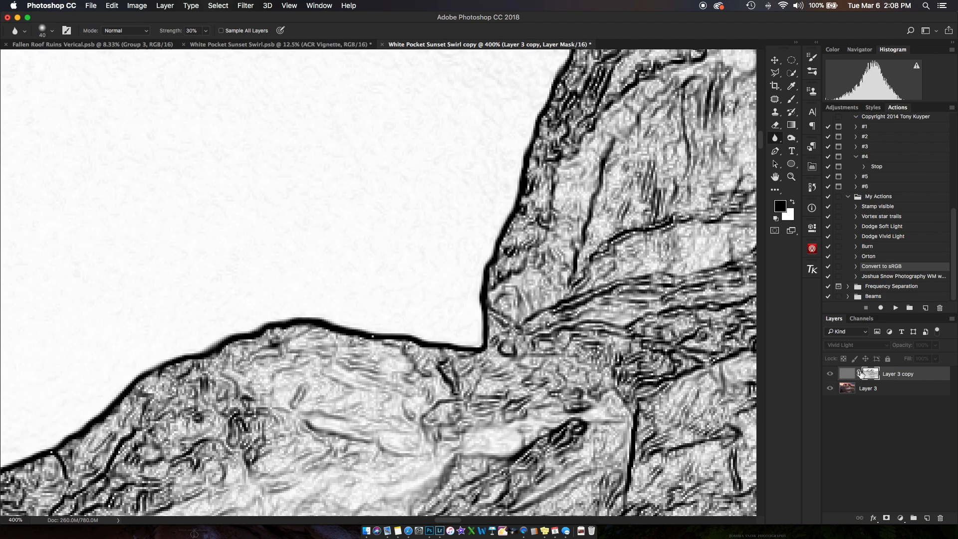
Exit mask view and toggle the sharpening layer to see the colour photo.
{"action": "left_click", "coordinate": [847, 374]}
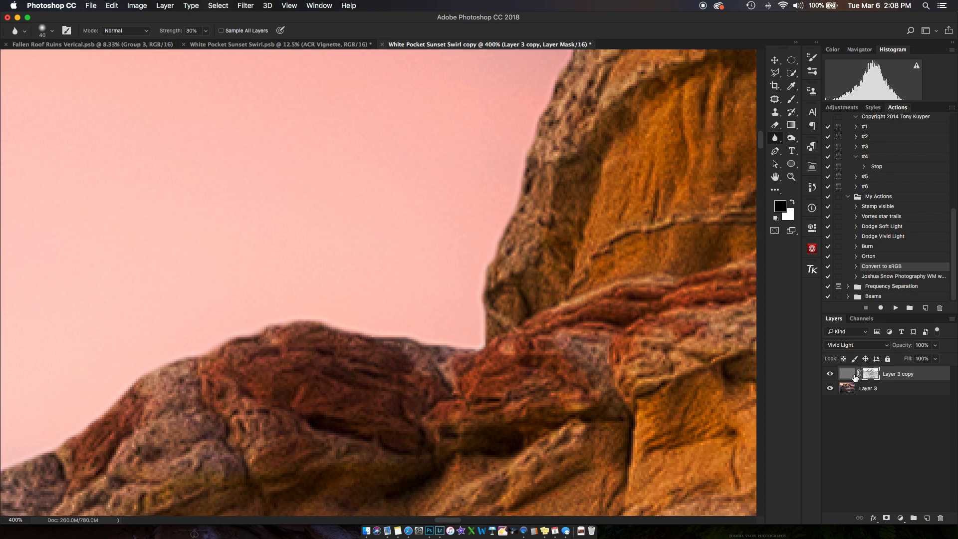
{"action": "left_click", "coordinate": [830, 373]}
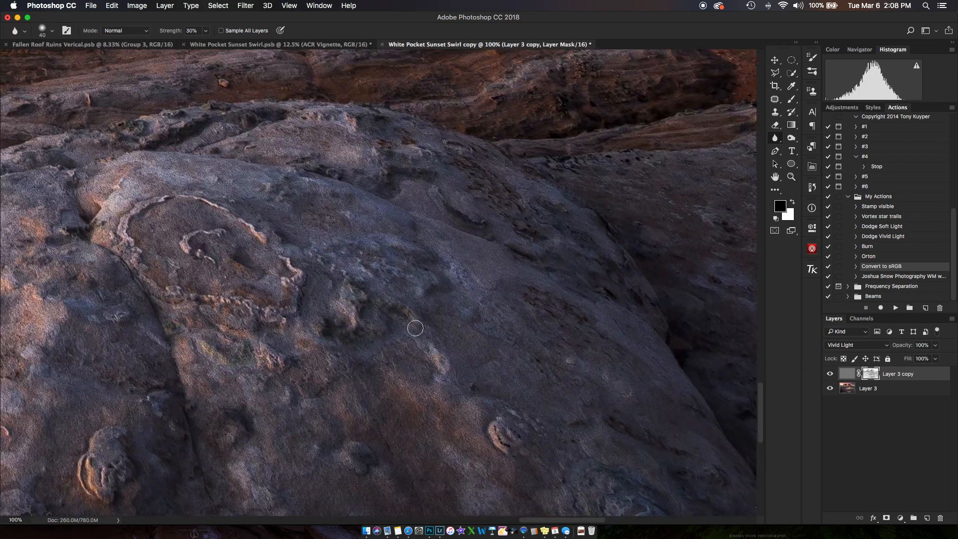
{"action": "left_click", "coordinate": [829, 373]}
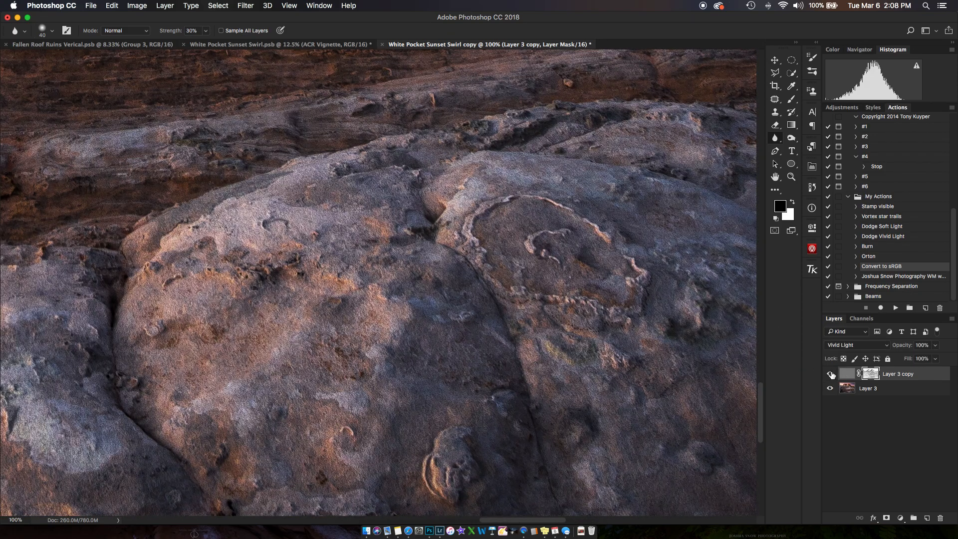
{"action": "left_click", "coordinate": [830, 373]}
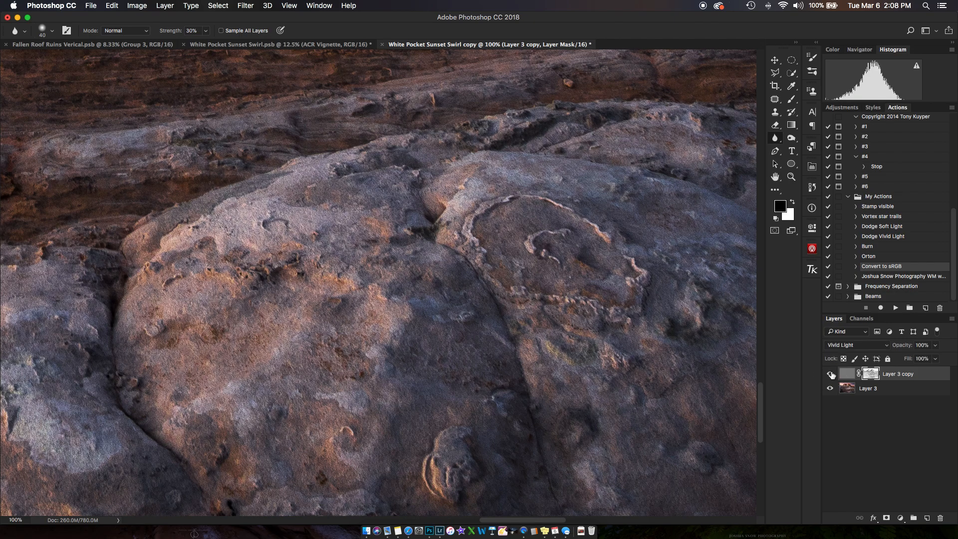
{"action": "left_click", "coordinate": [870, 373]}
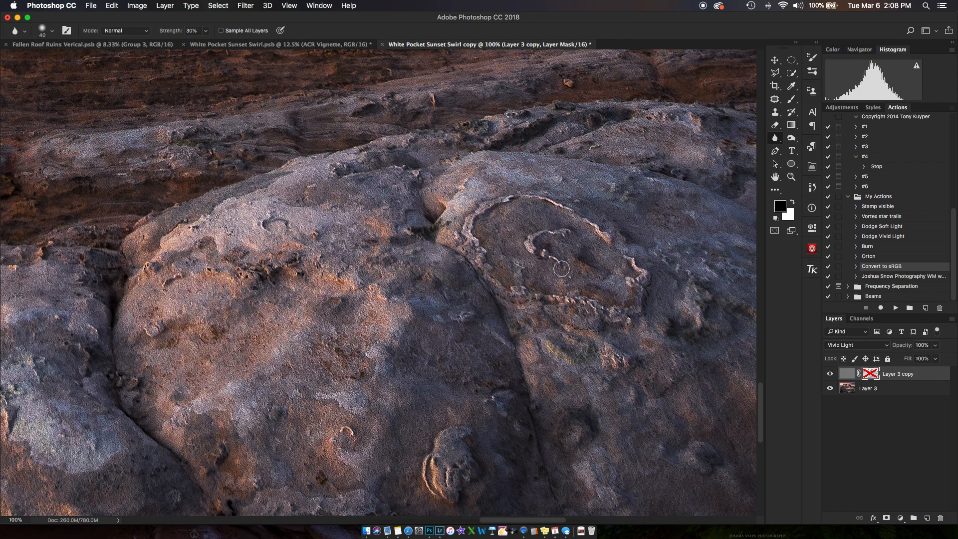
{"action": "mouse_move", "coordinate": [565, 299]}
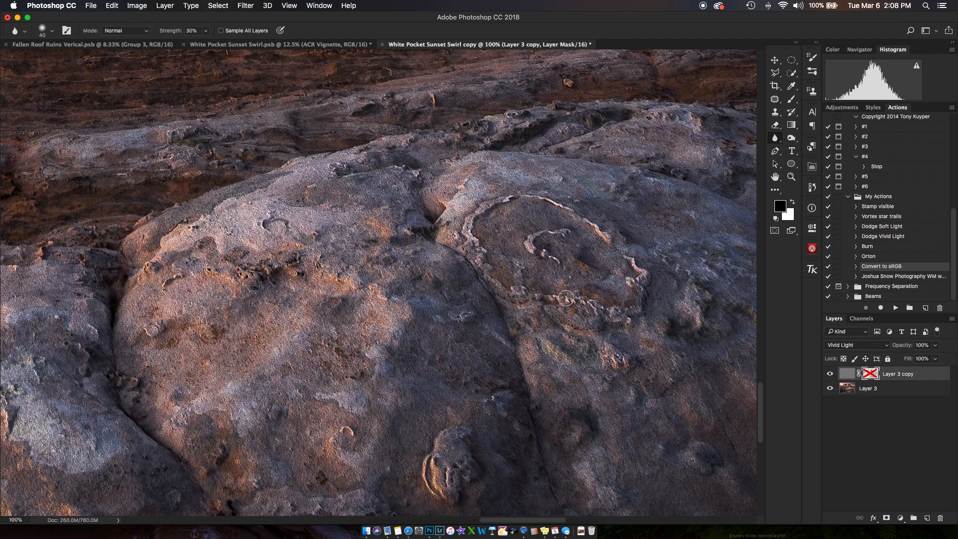
{"action": "mouse_move", "coordinate": [552, 263]}
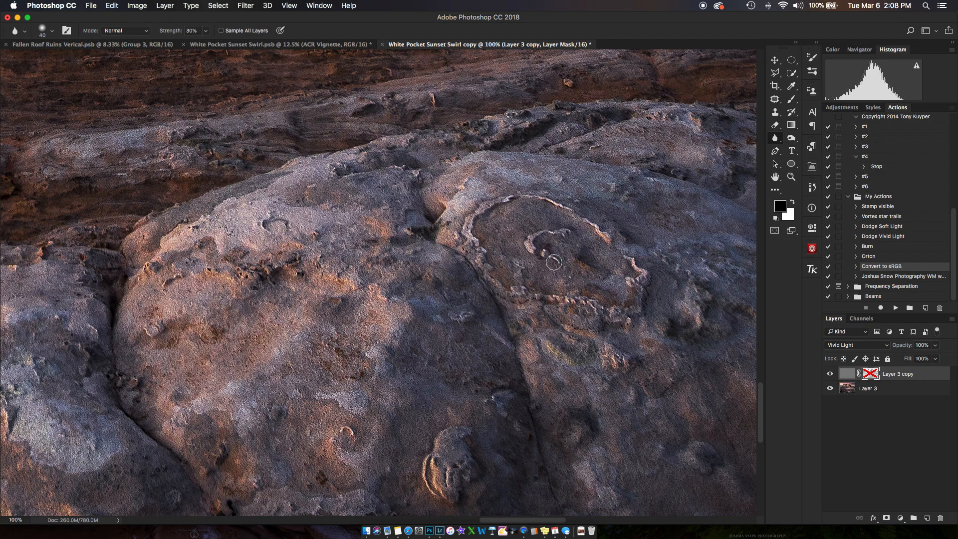
{"action": "mouse_move", "coordinate": [549, 206]}
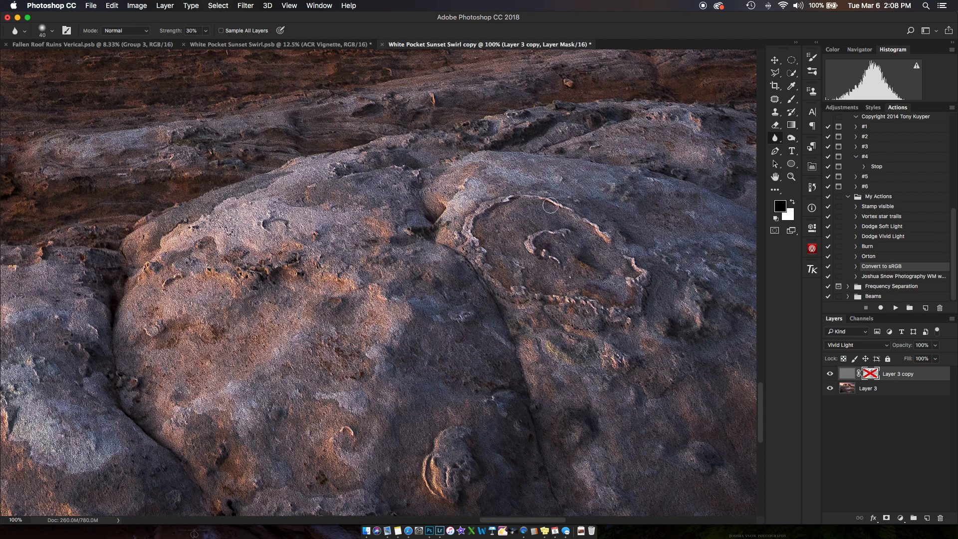
{"action": "mouse_move", "coordinate": [427, 468]}
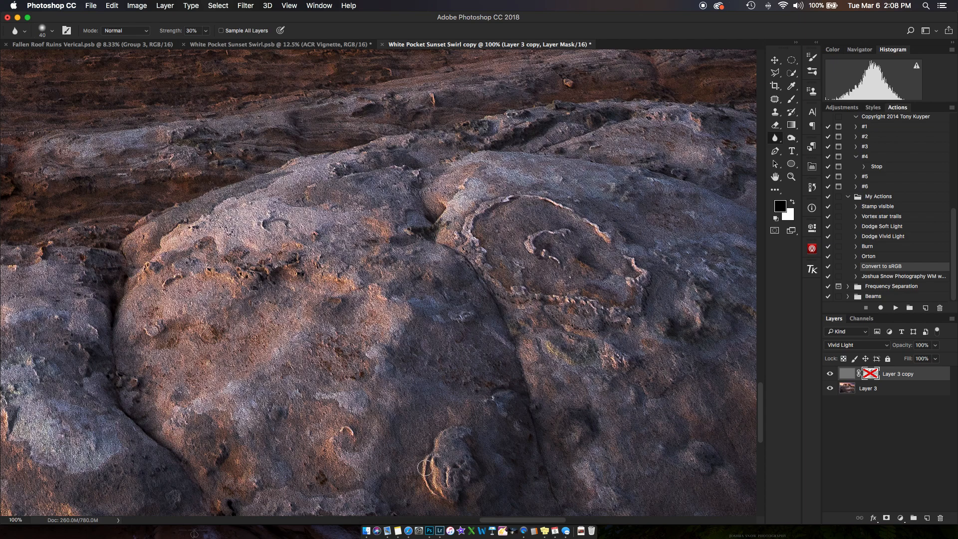
{"action": "left_click", "coordinate": [870, 373]}
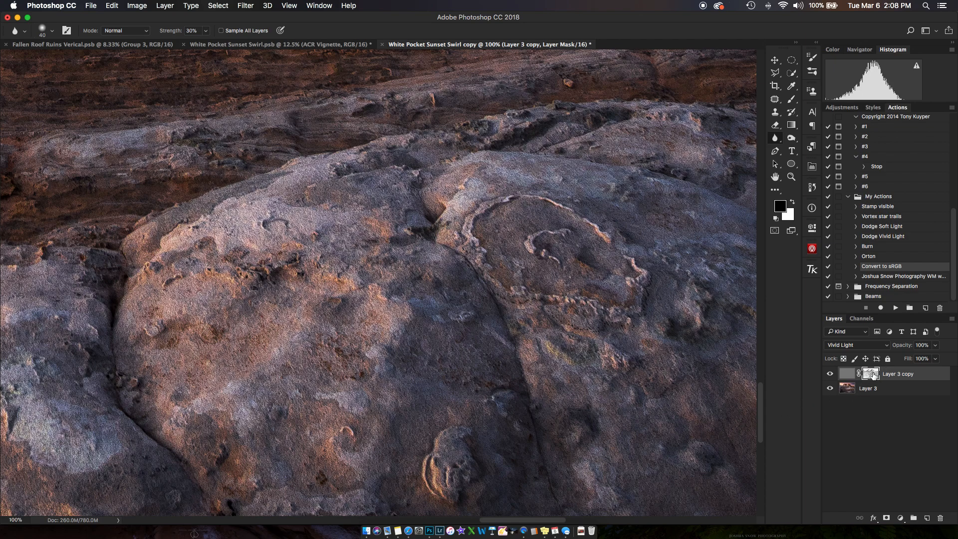
{"action": "left_click", "coordinate": [829, 373]}
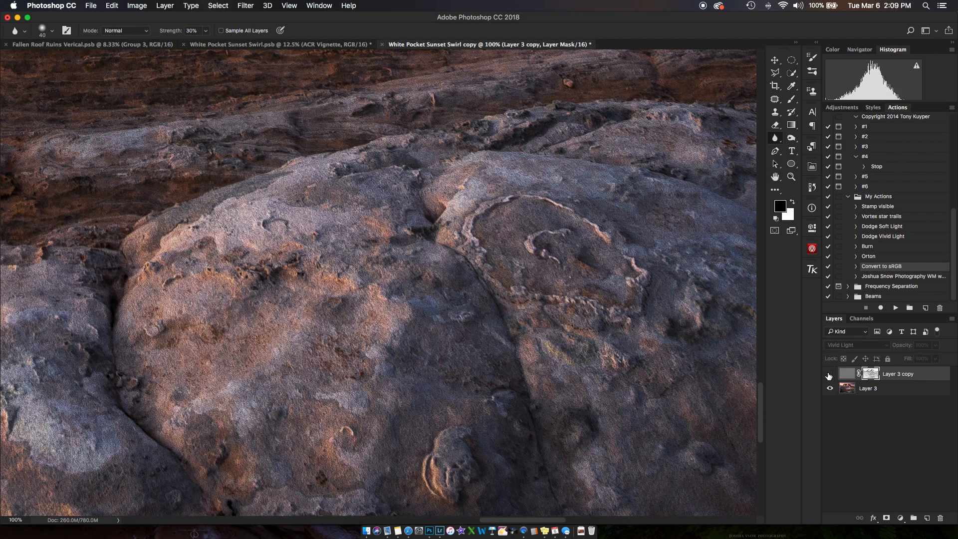
{"action": "left_click", "coordinate": [829, 376]}
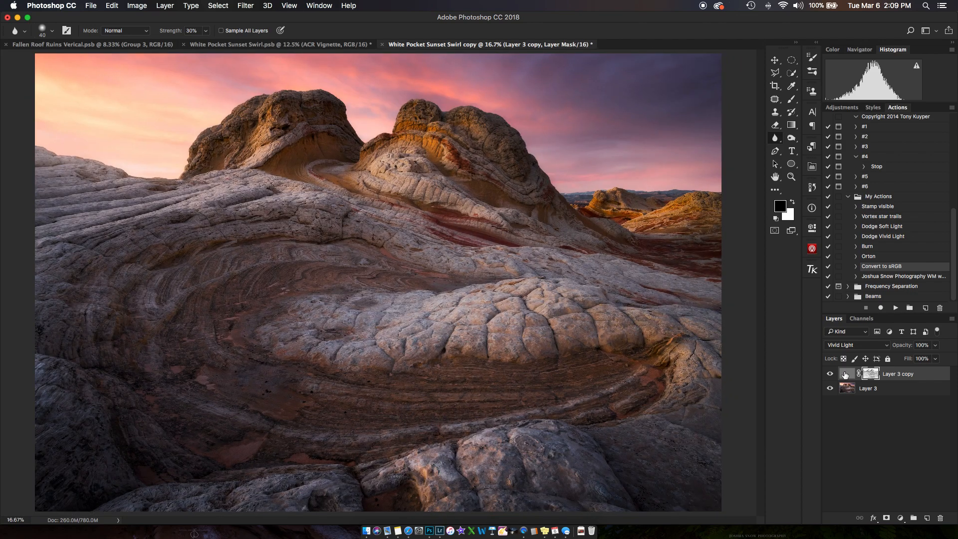
{"action": "left_click", "coordinate": [846, 373]}
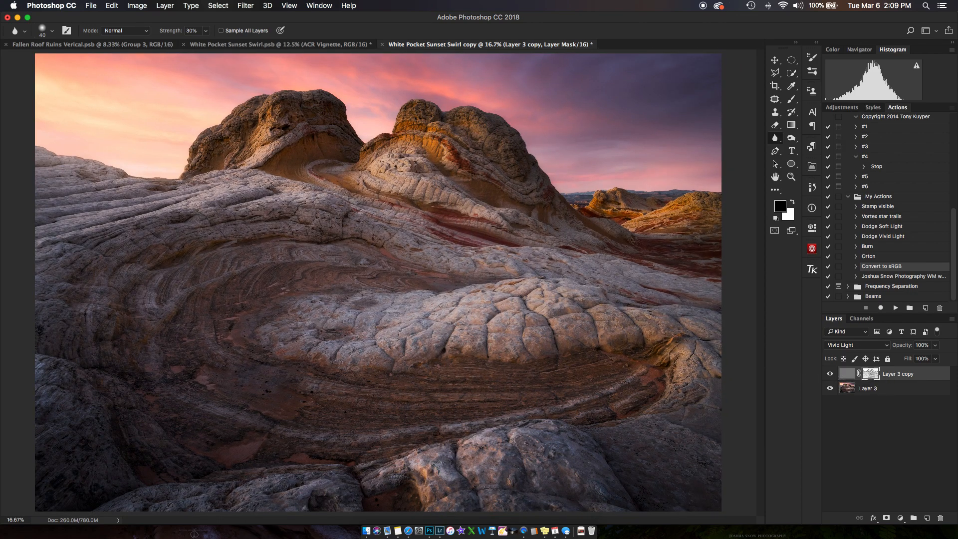